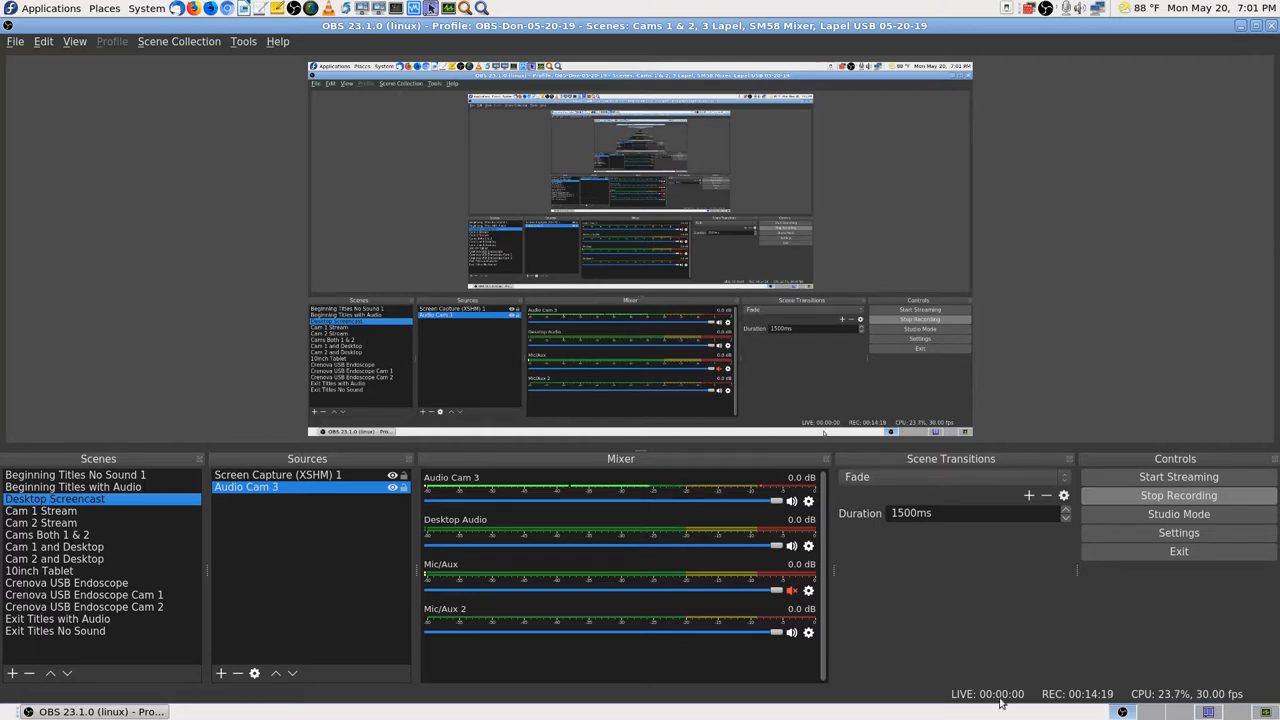
mouse_move(958, 608)
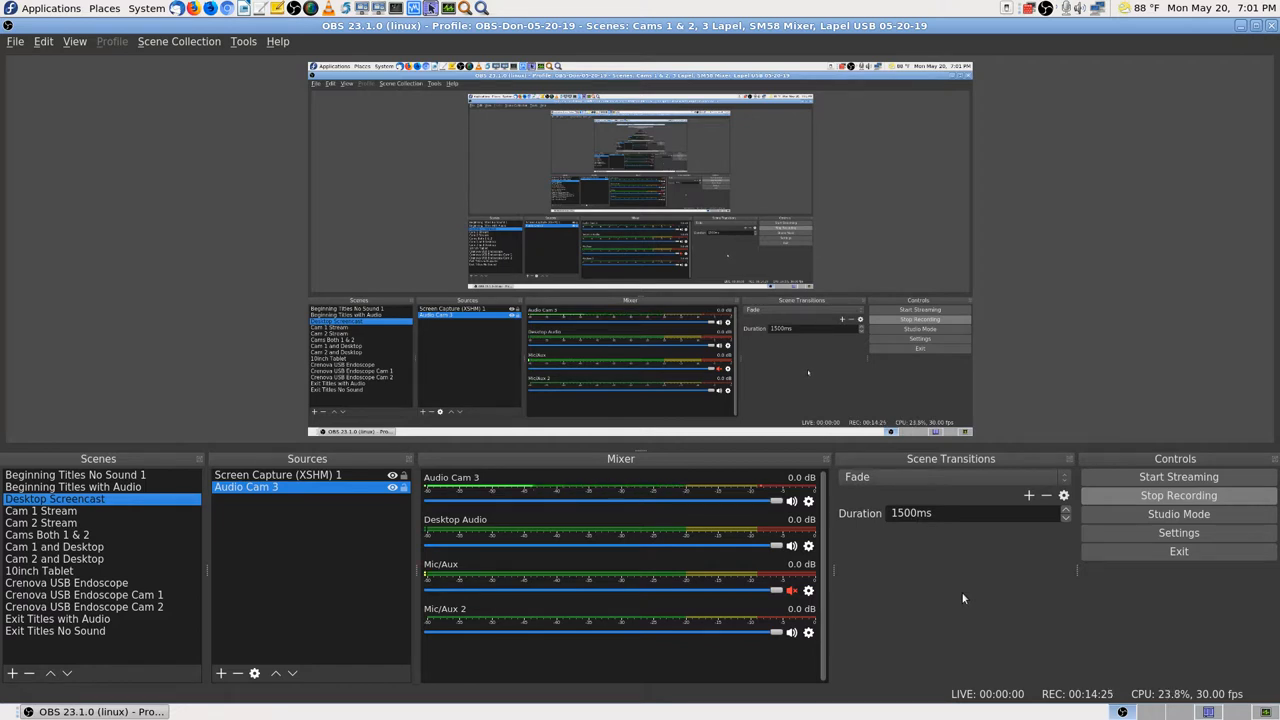
mouse_move(966, 592)
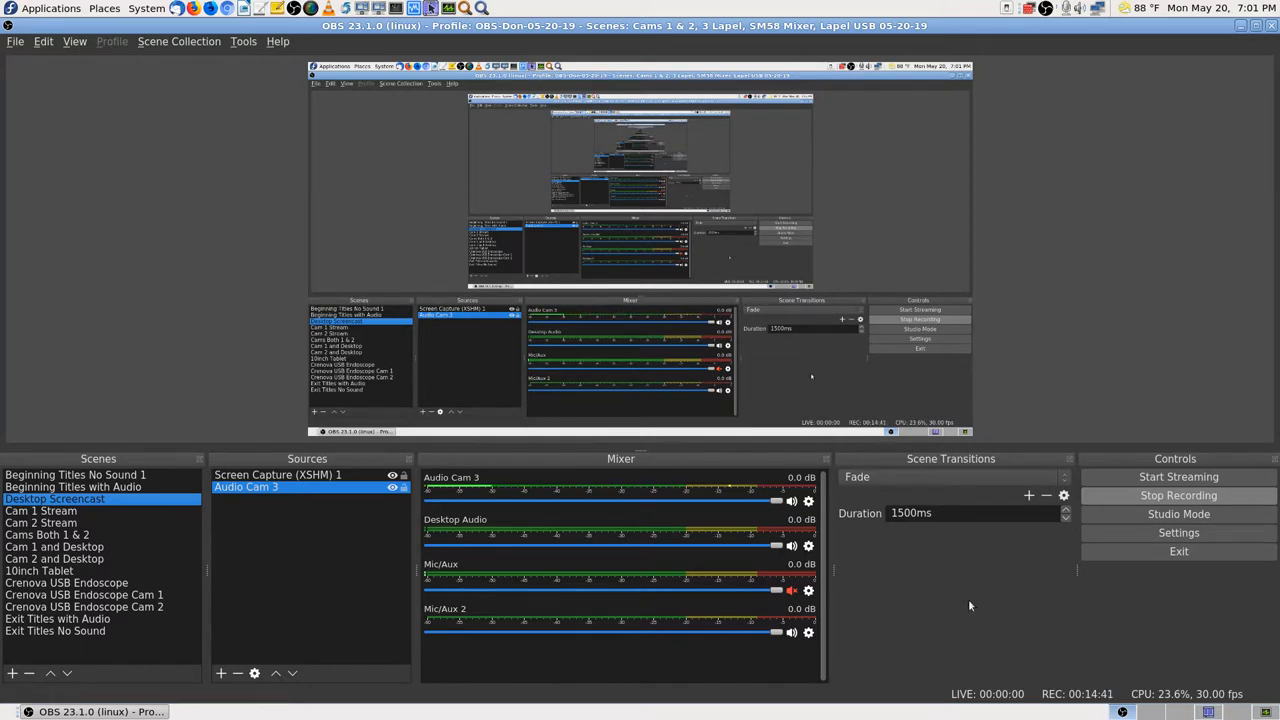
mouse_move(922, 612)
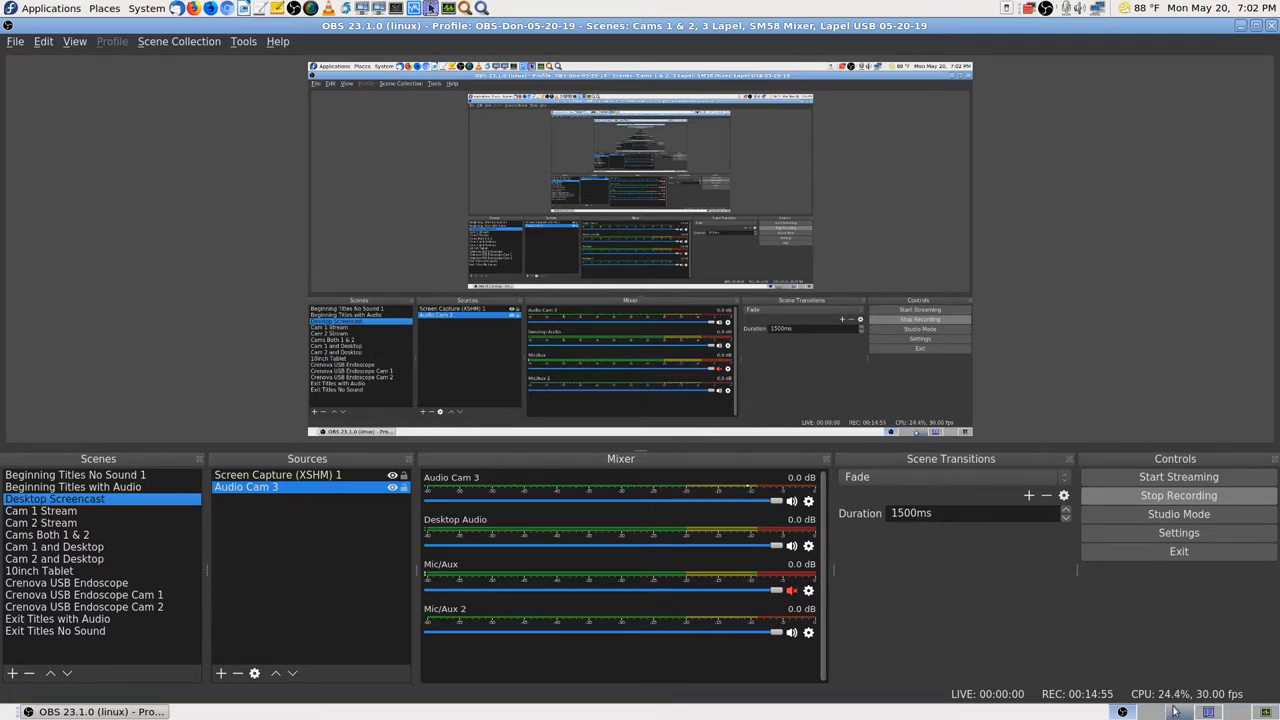
Stop the ongoing OBS recording so the FLV file is finalized in the streamed-videos folder
left_click(60, 712)
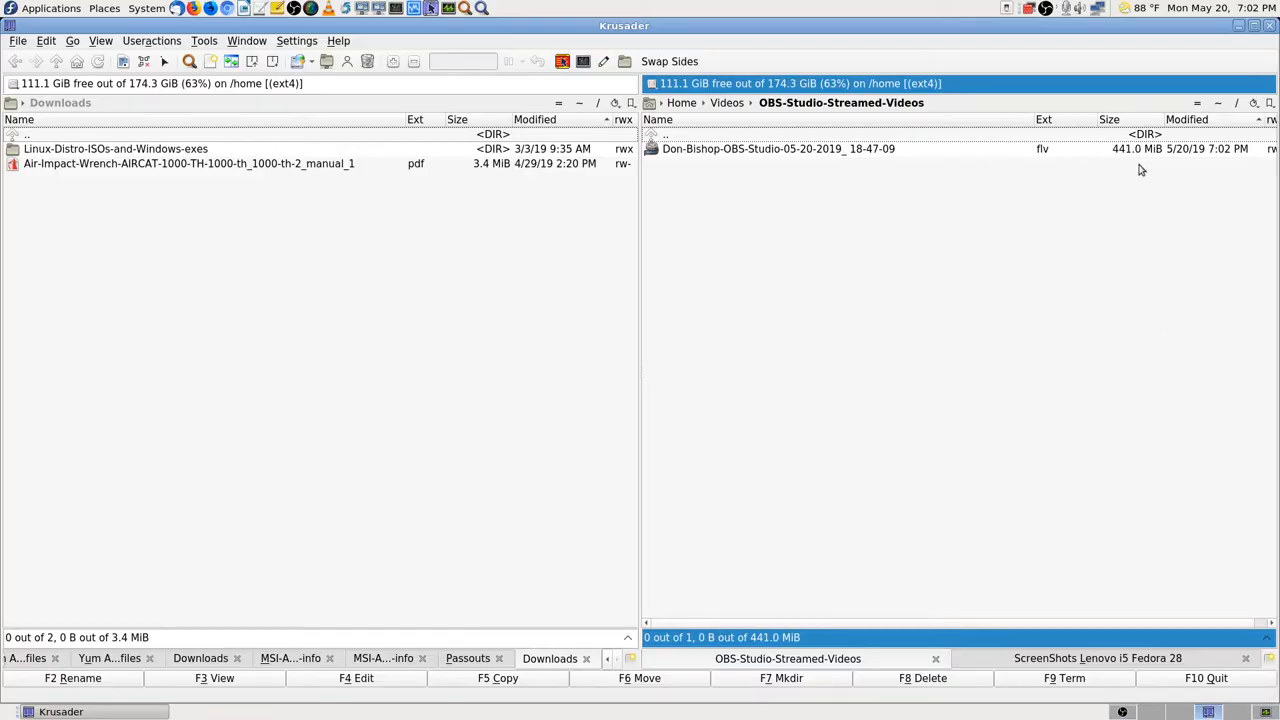